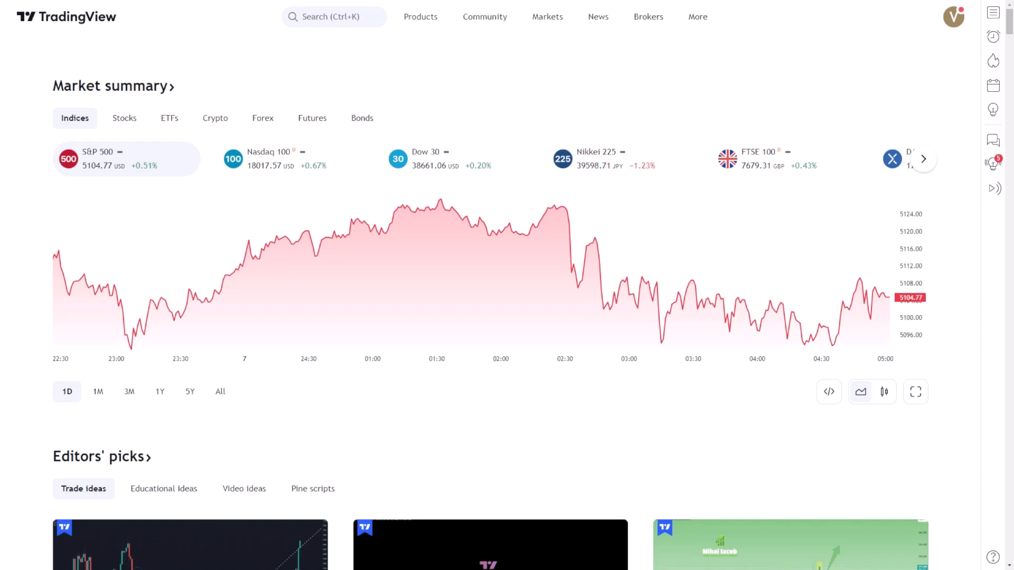
Launch Supercharts from the Products menu to open the META chart
{"action": "left_click", "coordinate": [420, 16]}
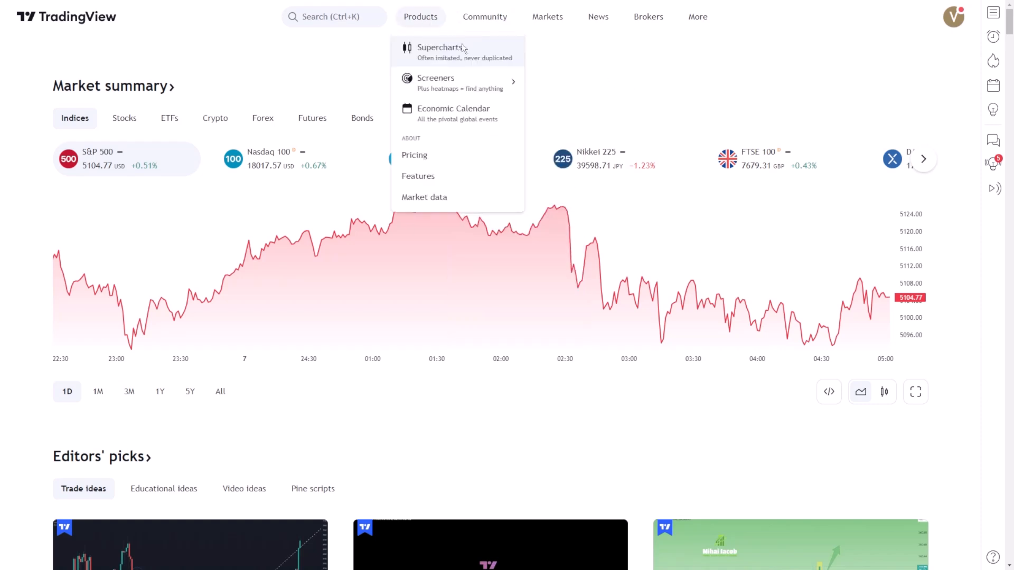
{"action": "left_click", "coordinate": [441, 48]}
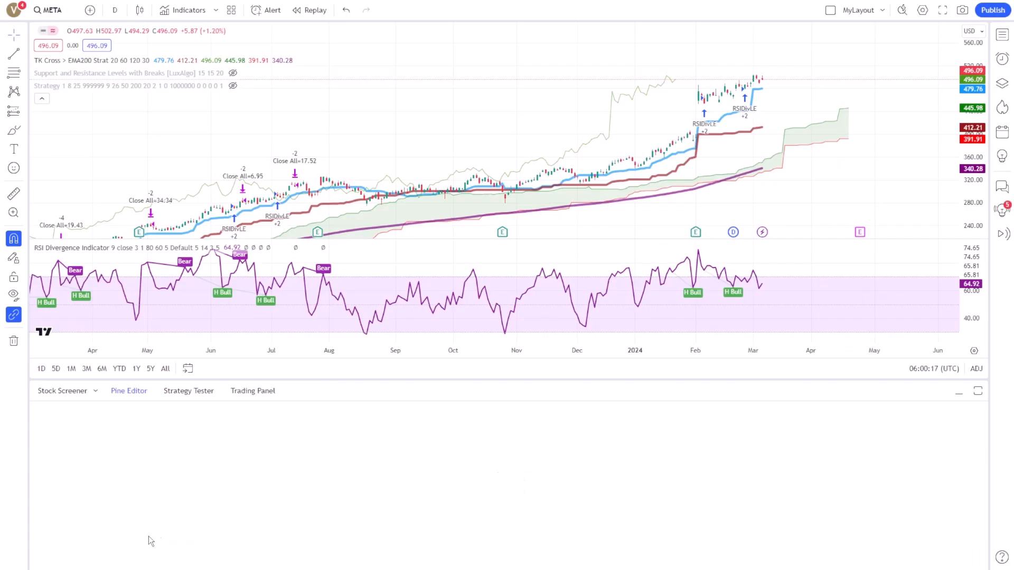
Scroll through the TestingThis strategy and place the caret on the empty line 31
{"action": "left_click", "coordinate": [128, 391]}
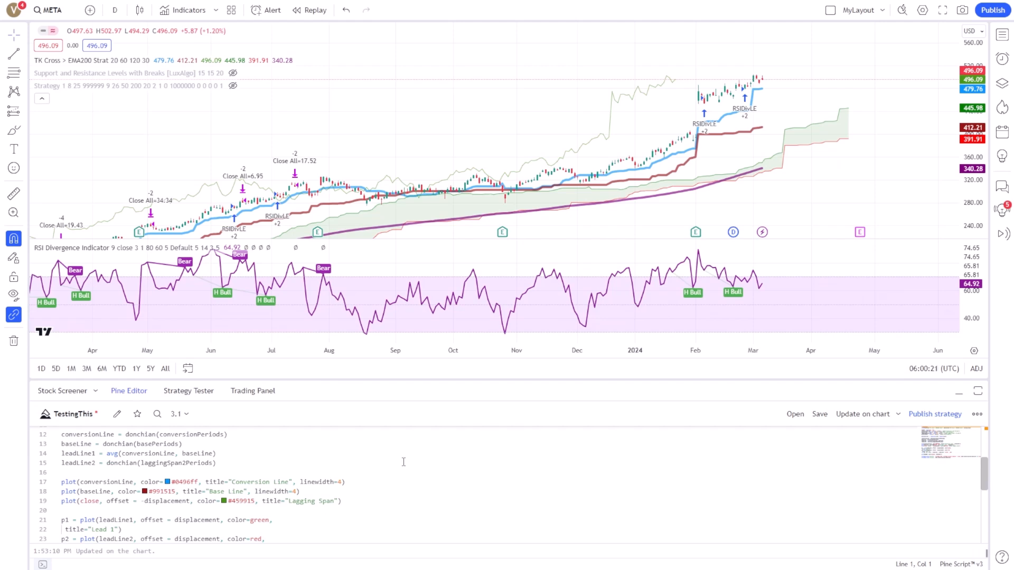
{"action": "scroll", "scroll_direction": "down", "scroll_amount": 3}
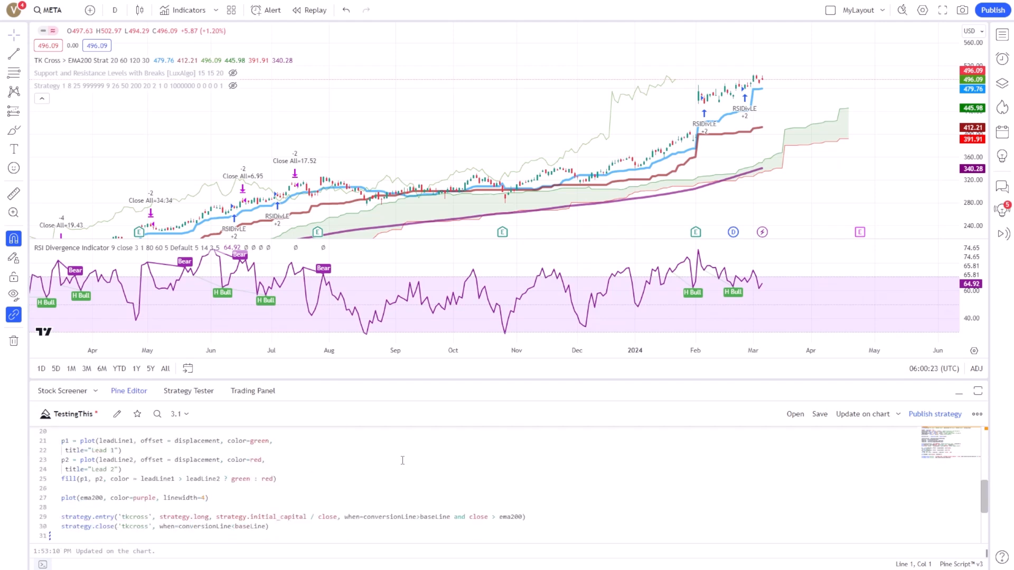
{"action": "scroll", "scroll_direction": "down", "scroll_amount": 3}
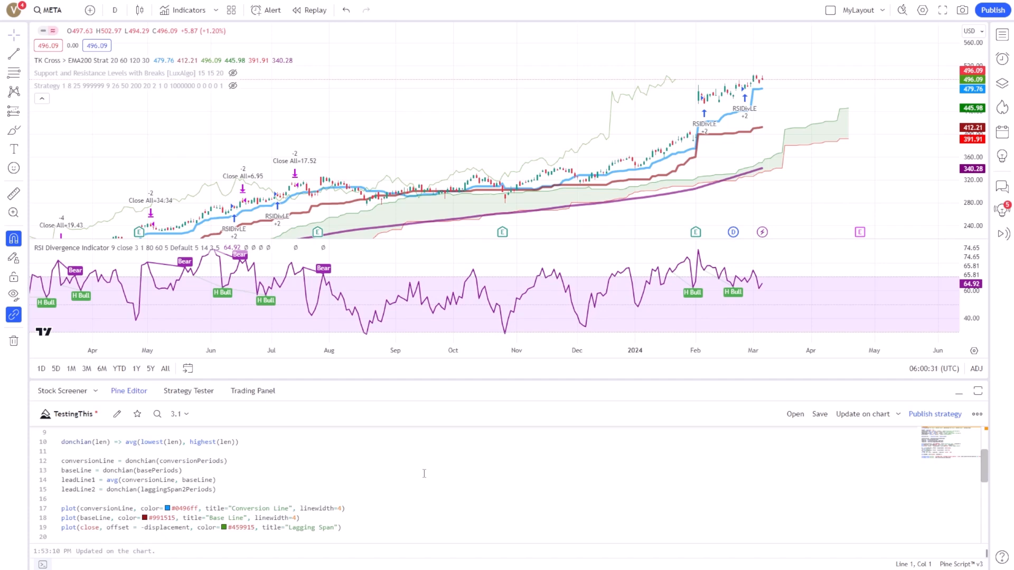
{"action": "scroll", "scroll_direction": "down", "scroll_amount": 3}
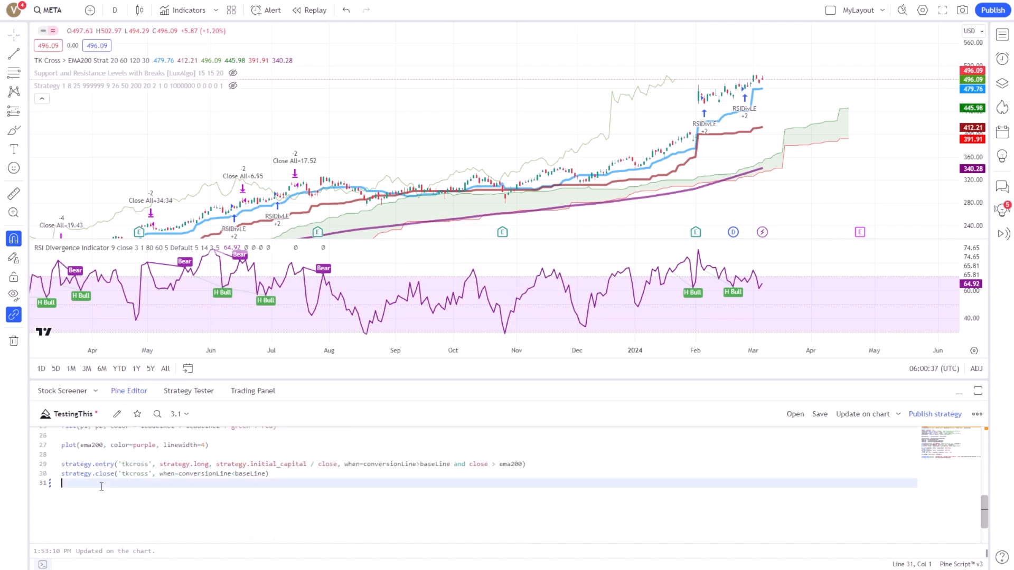
Begin an alertcondition call with condition = strategy.long via autocomplete
{"action": "type", "text": "alert"}
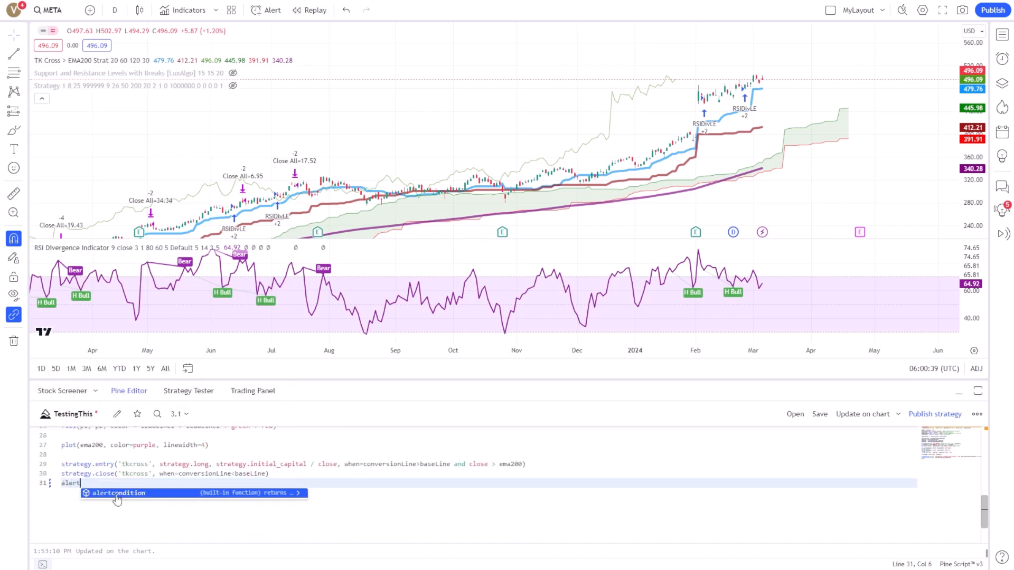
{"action": "left_click", "coordinate": [118, 493]}
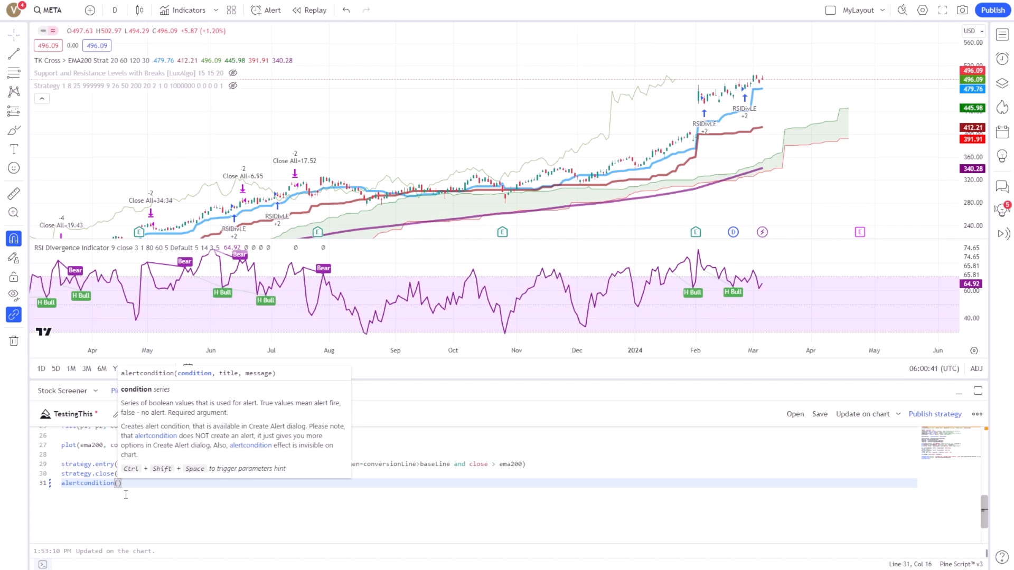
{"action": "type", "text": "condition ="}
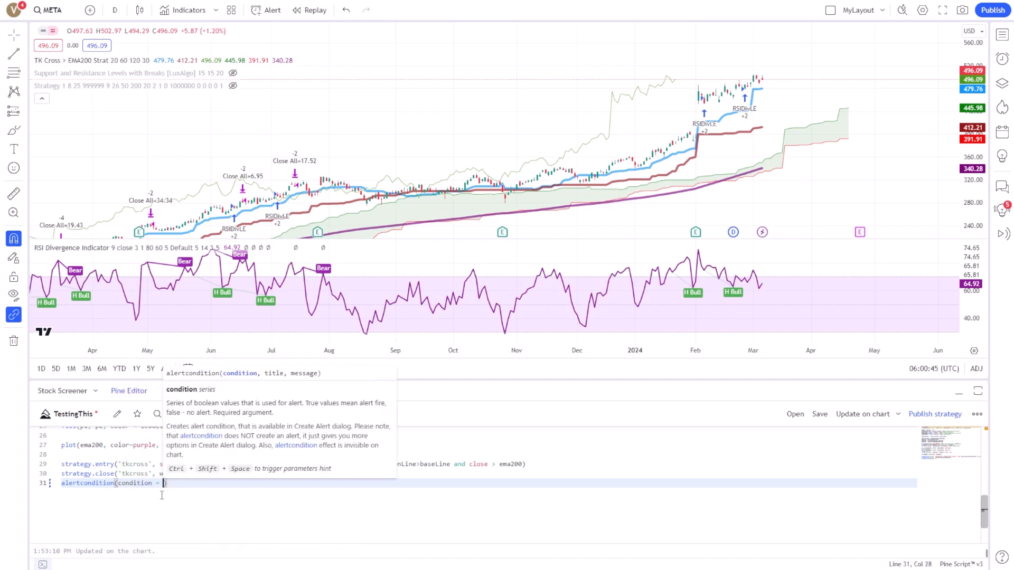
{"action": "type", "text": "str"}
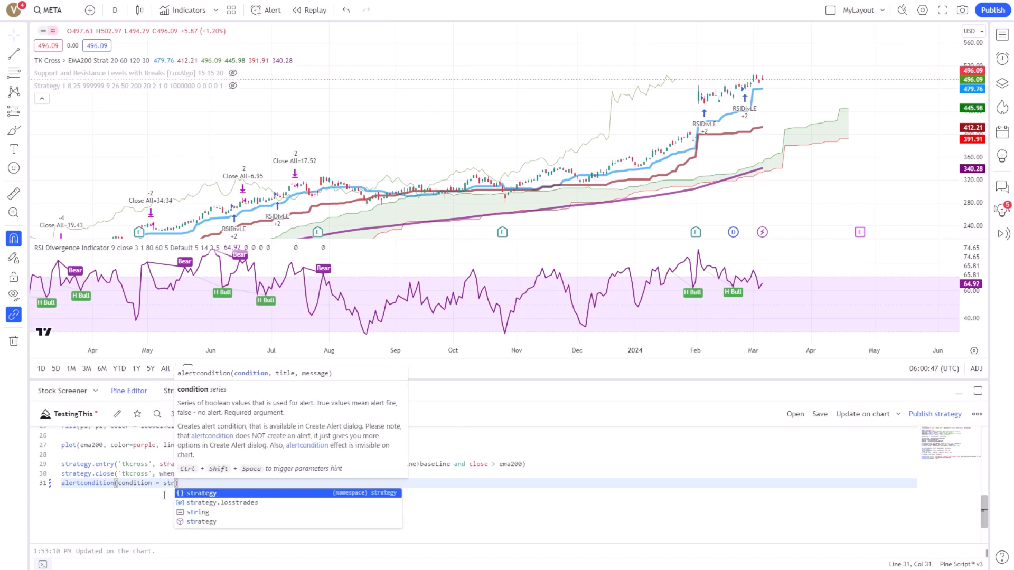
{"action": "left_click", "coordinate": [201, 493]}
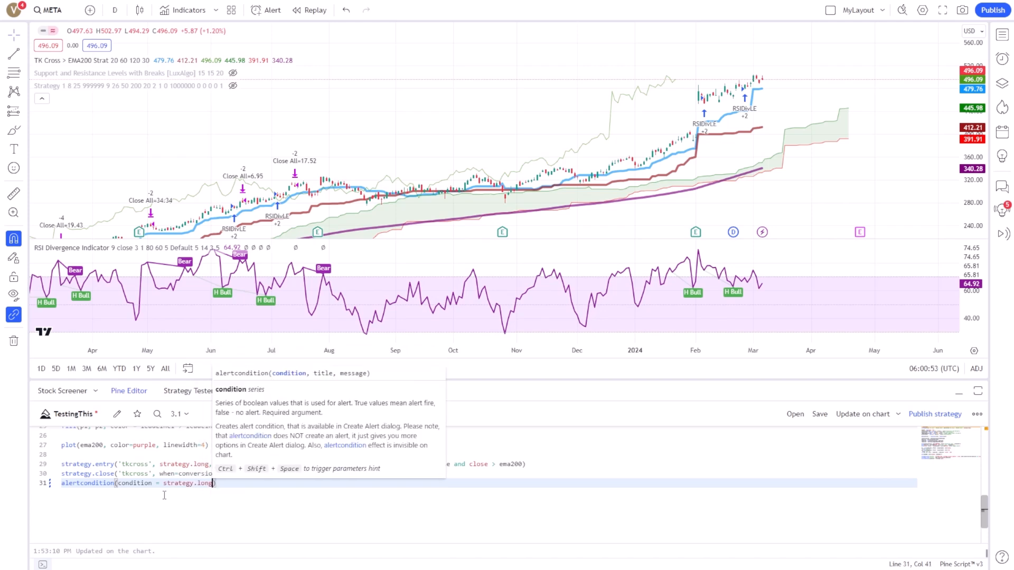
{"action": "type", "text": ","}
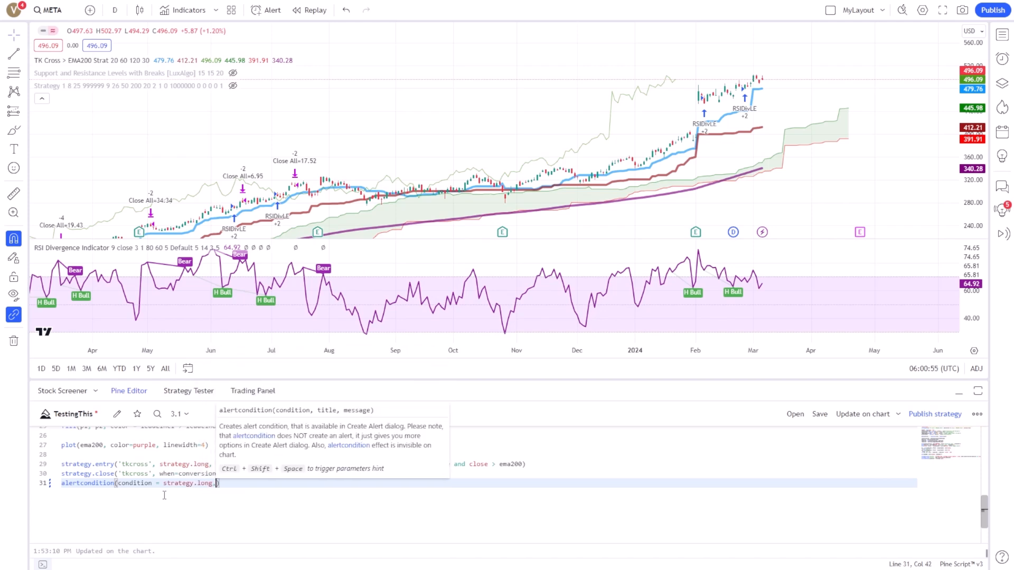
Complete the call with title = "Long" and message = "Bullish"
{"action": "type", "text": "title = \"Long"}
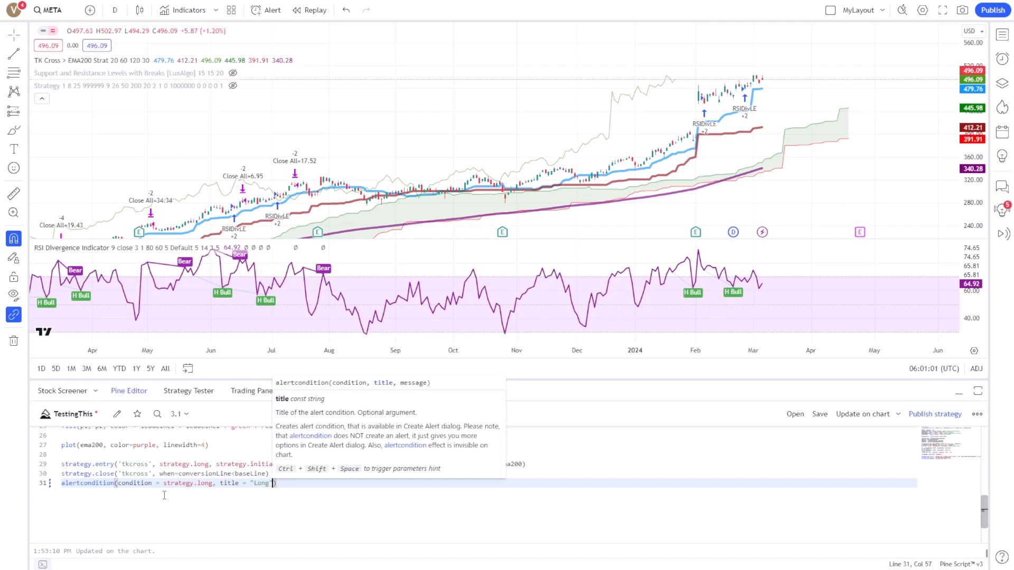
{"action": "type", "text": ", message ="}
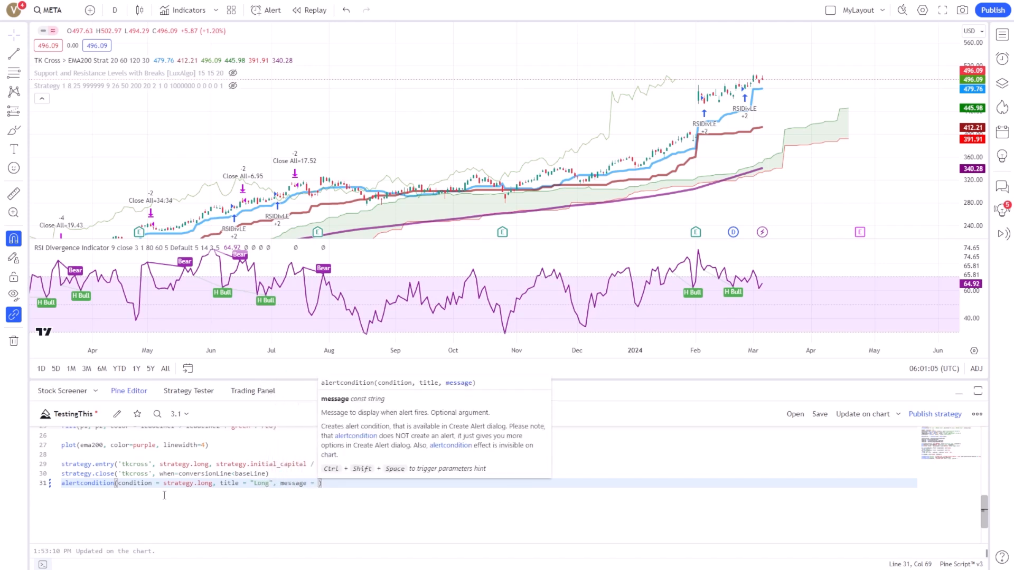
{"action": "type", "text": "\""}
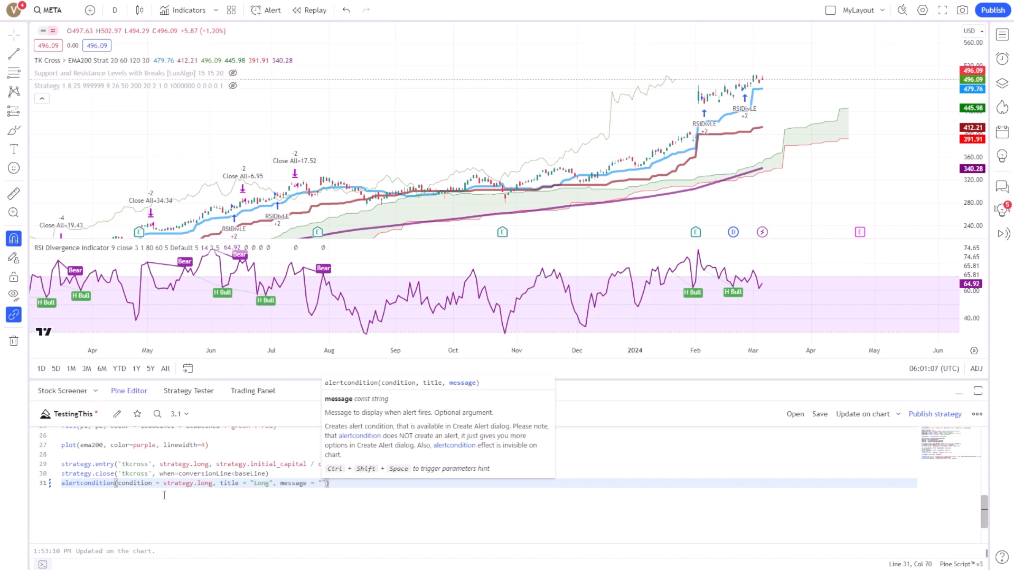
{"action": "type", "text": "Bullish"}
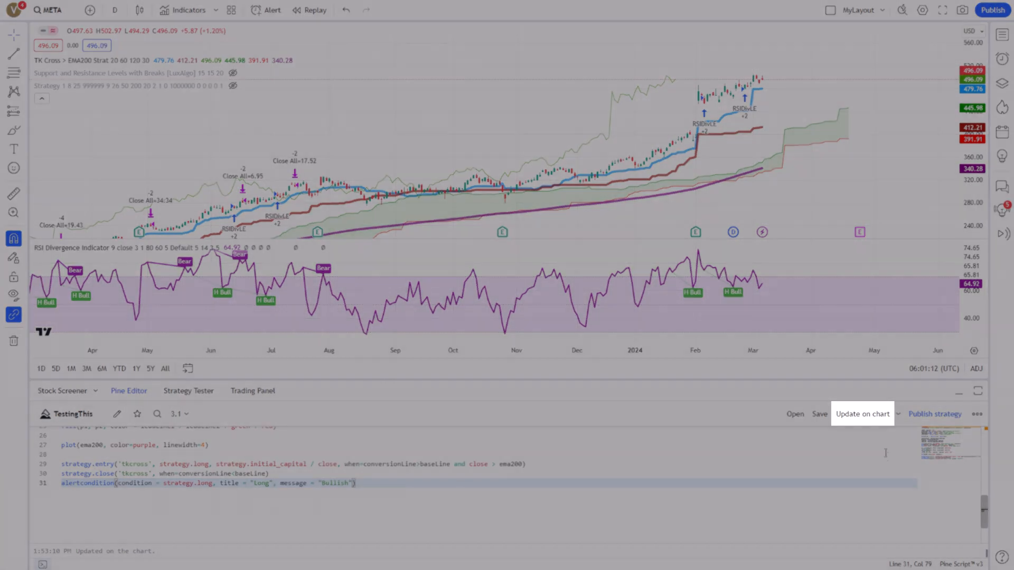
Update the chart, set the alert condition to TK Cross and name it 'Long on this'
{"action": "left_click", "coordinate": [862, 414]}
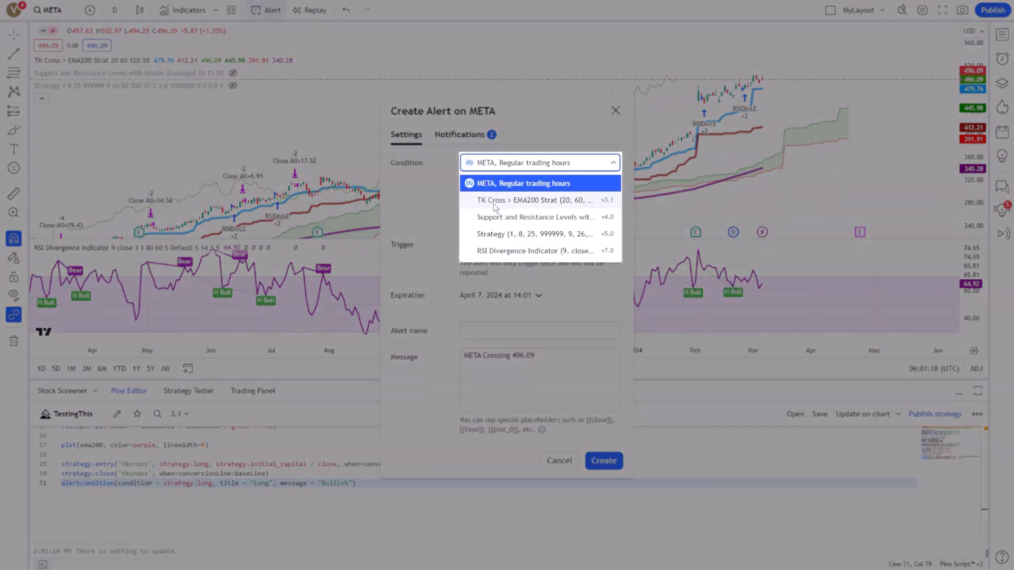
{"action": "left_click", "coordinate": [534, 200]}
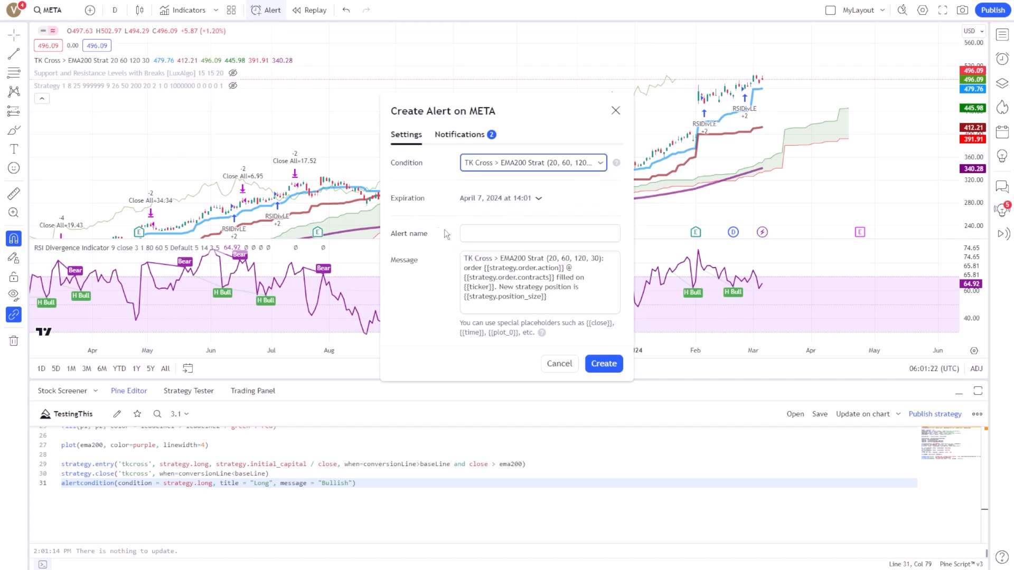
{"action": "left_click", "coordinate": [539, 233]}
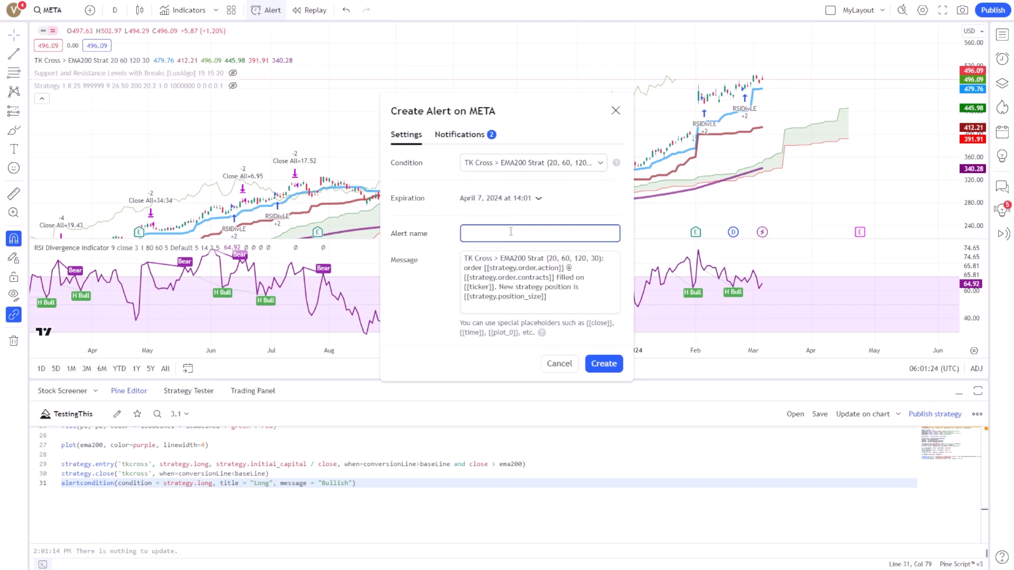
{"action": "type", "text": "Long"}
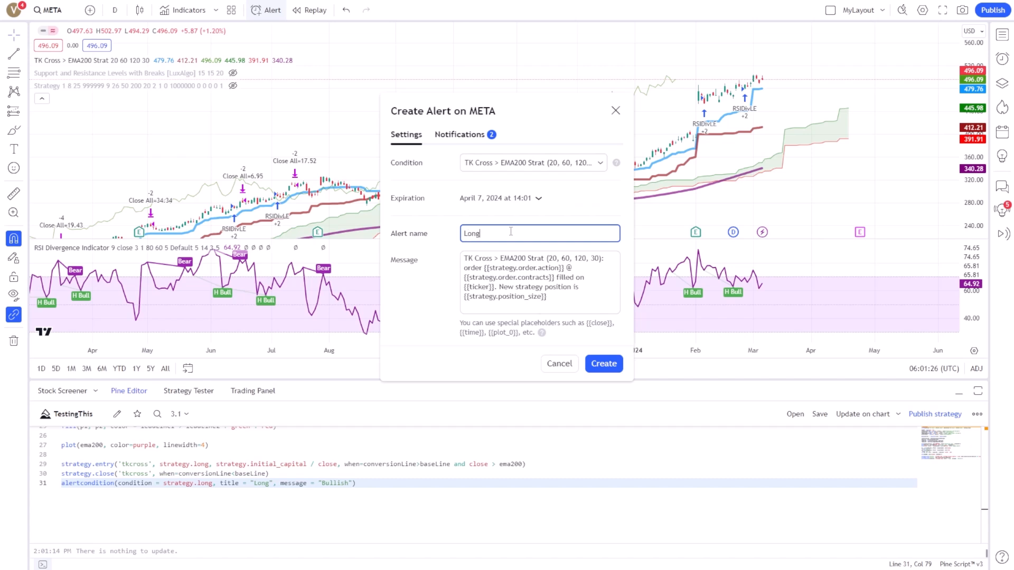
{"action": "type", "text": "on thj"}
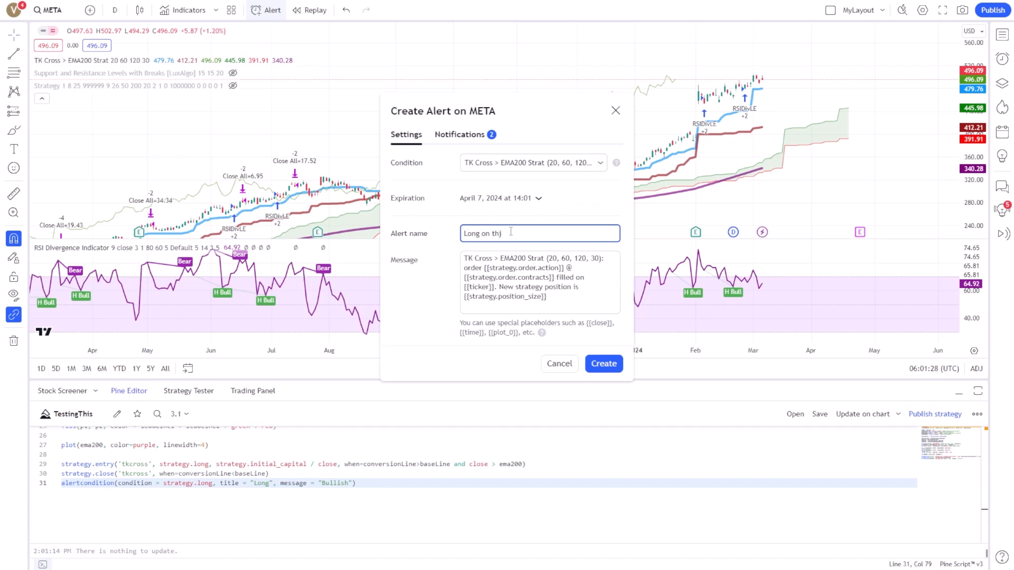
Review the Notifications settings and create the alert
{"action": "left_click", "coordinate": [460, 134]}
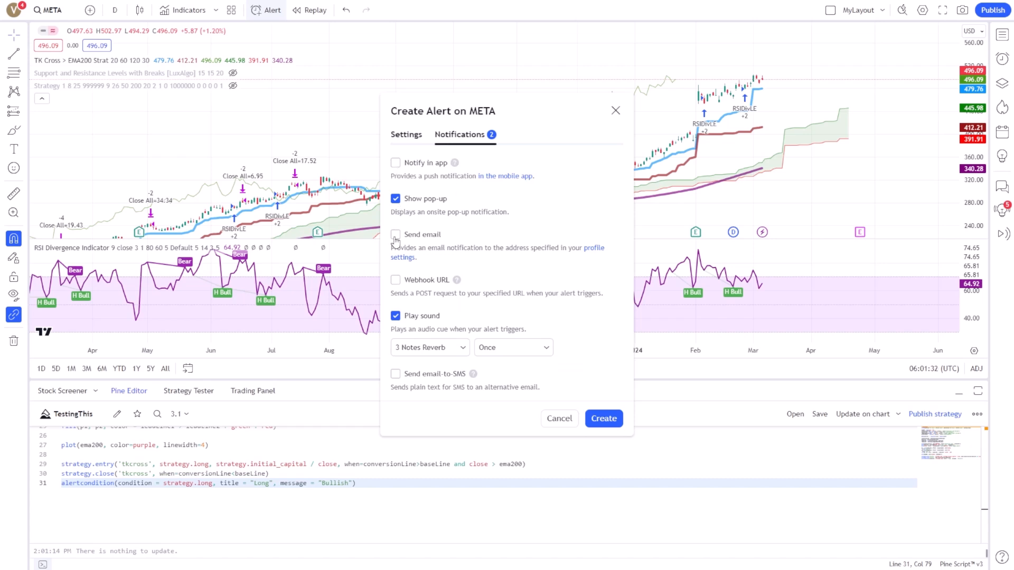
{"action": "left_click", "coordinate": [395, 235]}
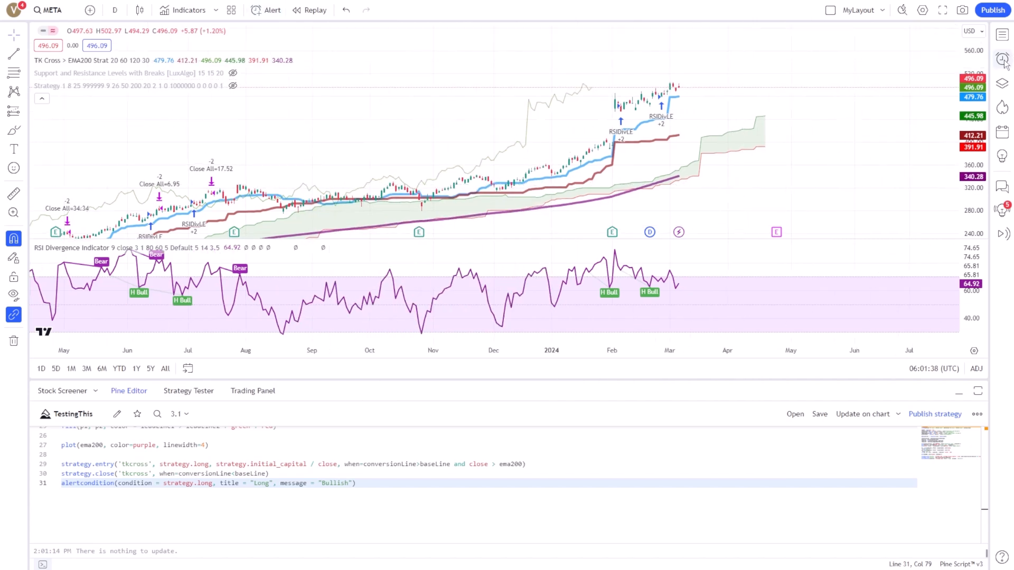
From the Alerts sidebar, delete the 'Long on this' alert and confirm with Yes
{"action": "left_click", "coordinate": [1002, 59]}
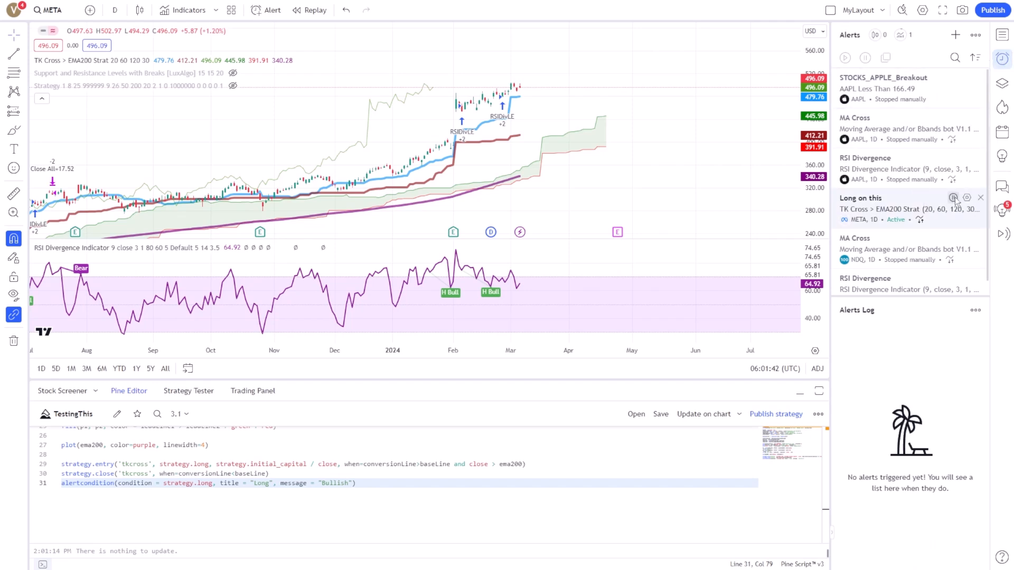
{"action": "left_click", "coordinate": [952, 197]}
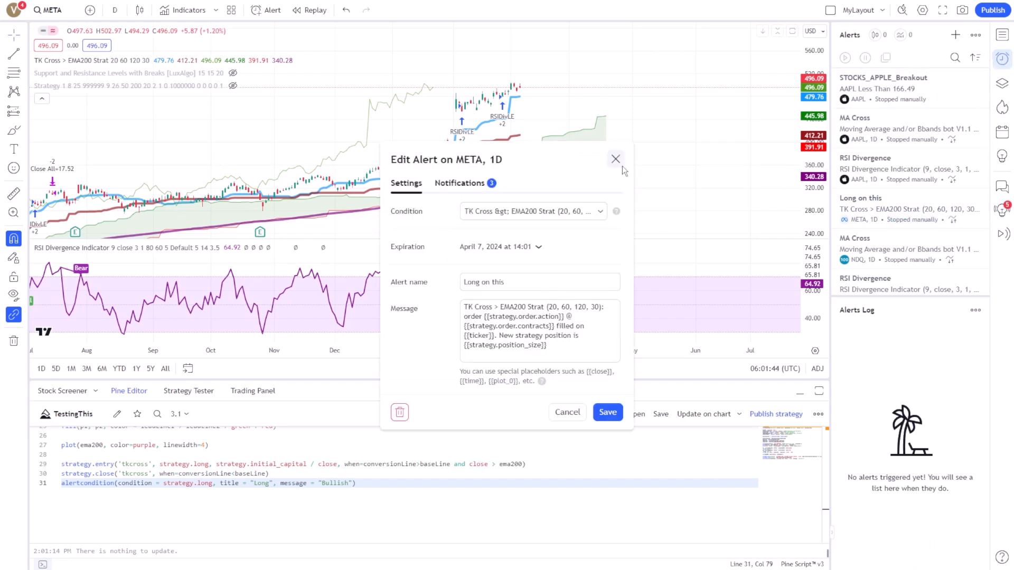
{"action": "left_click", "coordinate": [399, 413]}
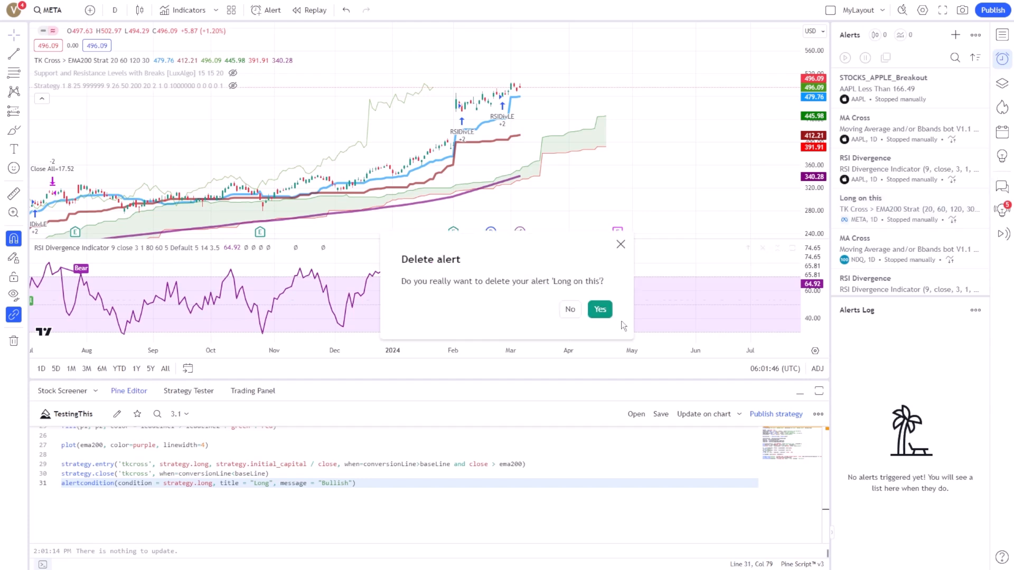
{"action": "left_click", "coordinate": [599, 309]}
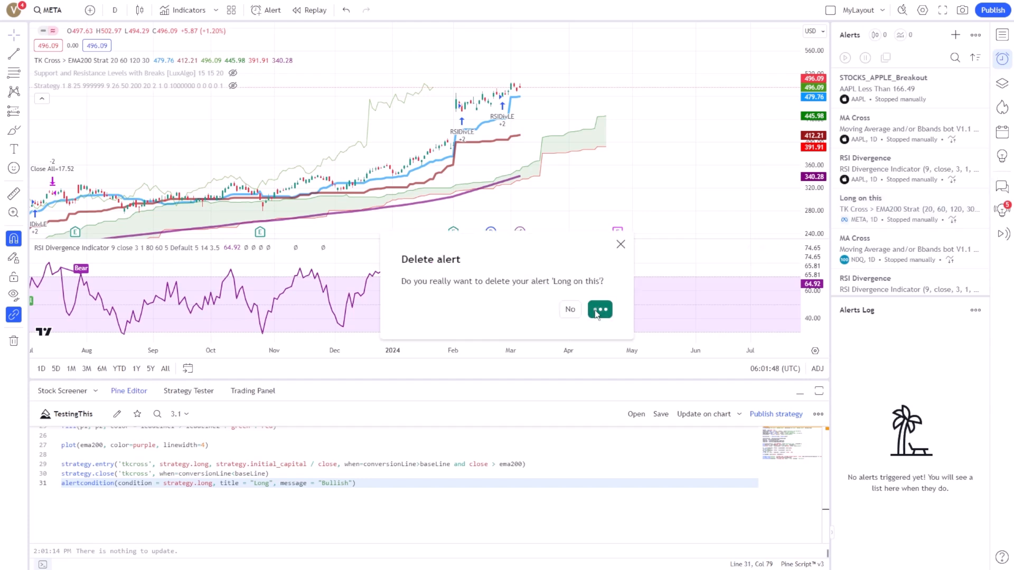
{"action": "left_click", "coordinate": [600, 310]}
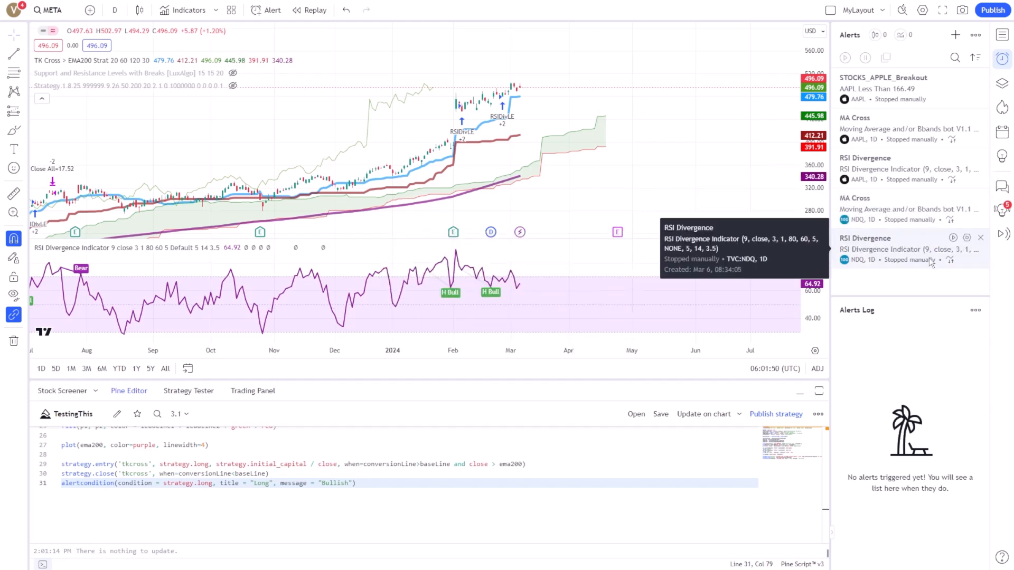